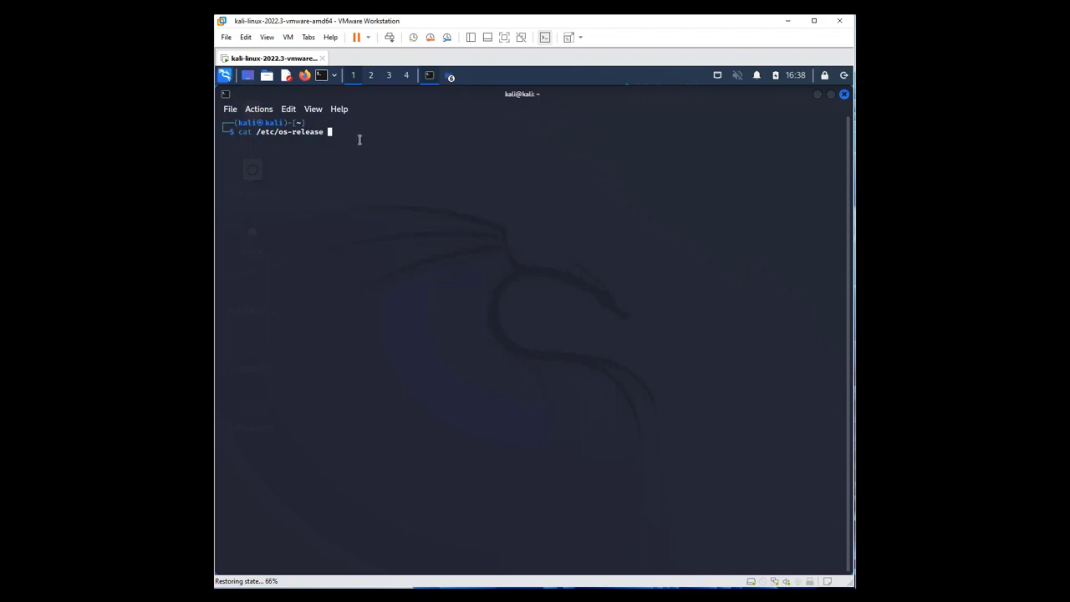
Run cat /etc/os-release to show the Kali GNU/Linux Rolling release details.
{"action": "key", "text": "Return"}
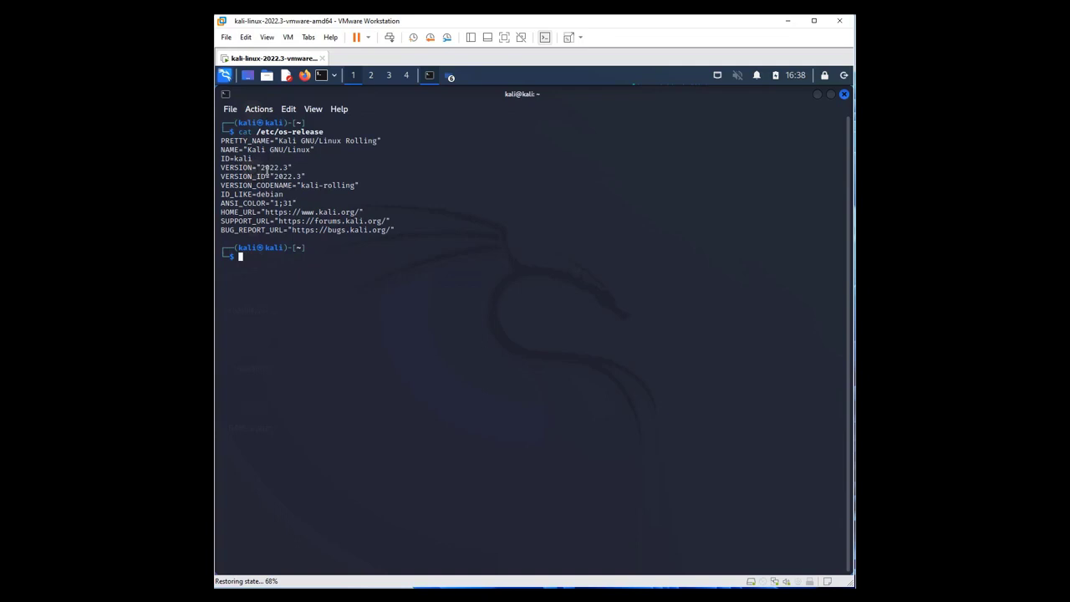
{"action": "mouse_move", "coordinate": [322, 248]}
{"action": "type", "text": "sudo apt updat"}
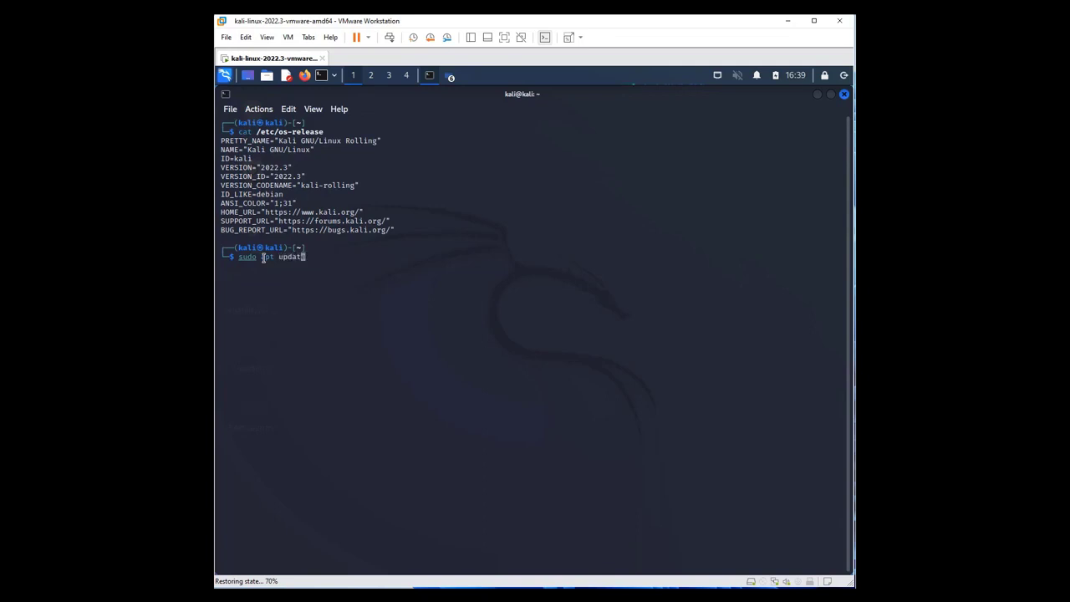
Run sudo apt update with the sudo password to refresh the package lists.
{"action": "key", "text": "Return"}
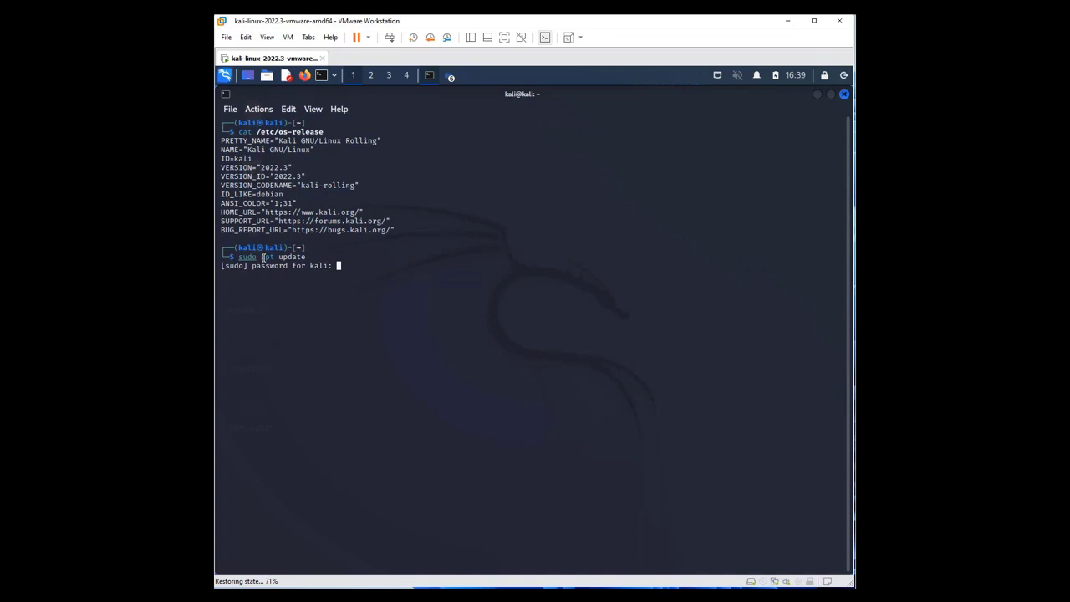
{"action": "key", "text": "Return"}
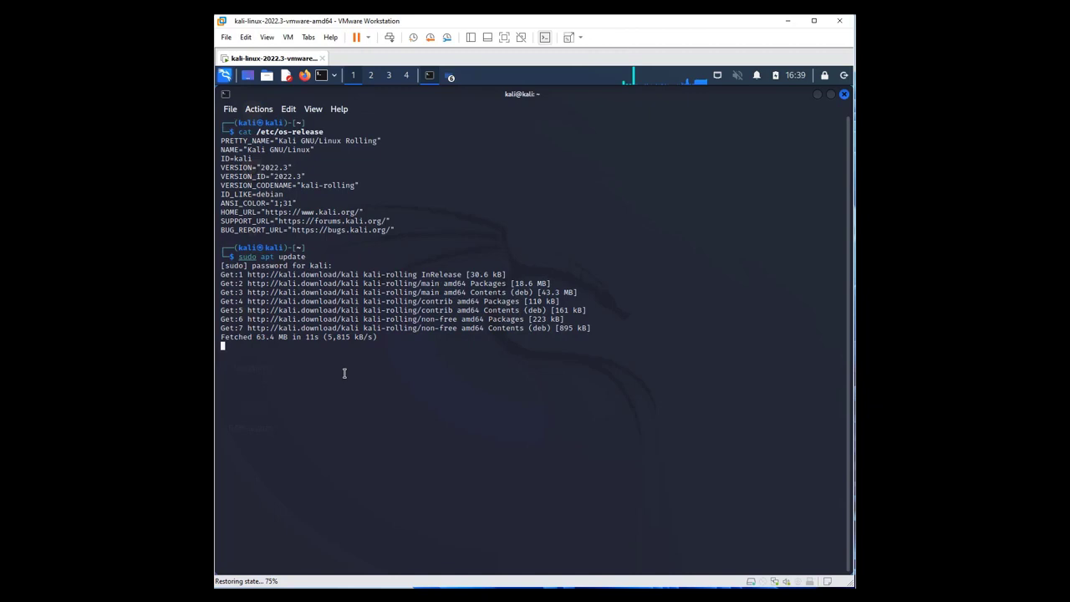
{"action": "mouse_move", "coordinate": [301, 370]}
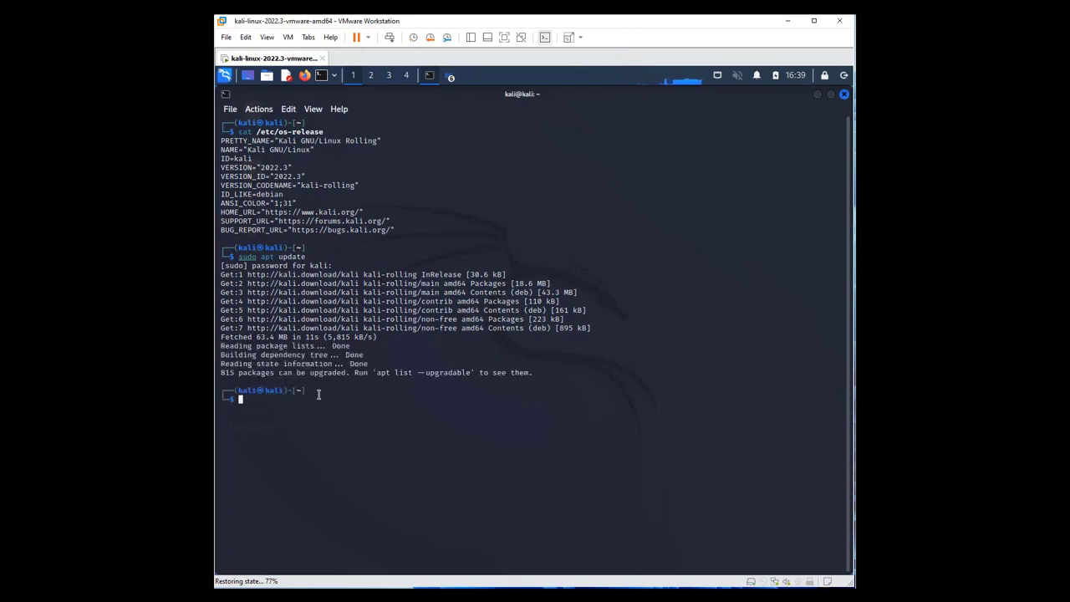
Run sudo apt -y install suricata to install Suricata and its supporting packages.
{"action": "type", "text": "sudo apt update"}
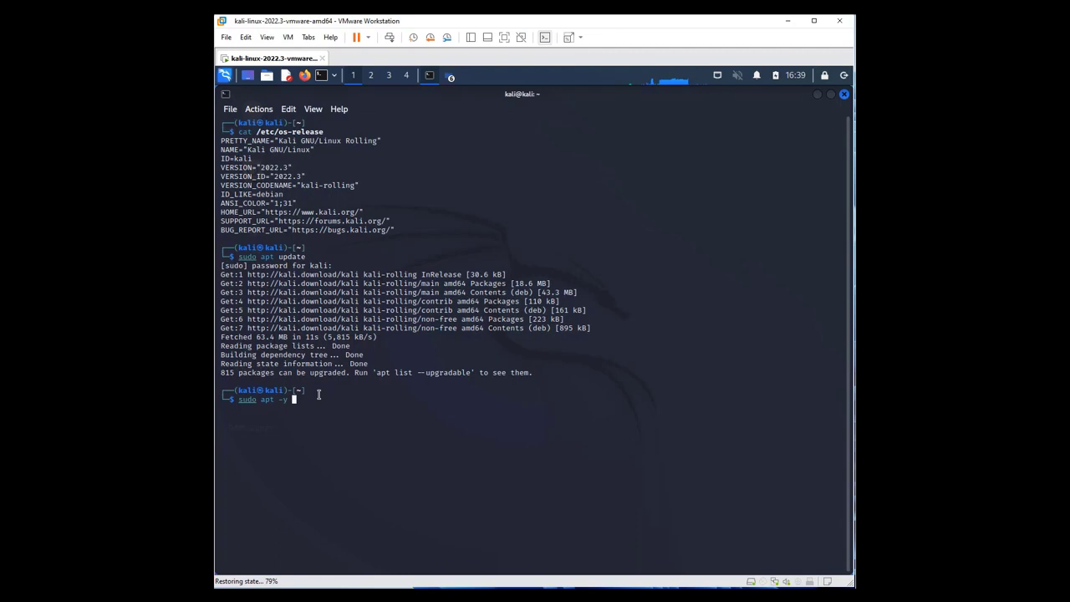
{"action": "type", "text": "ins"}
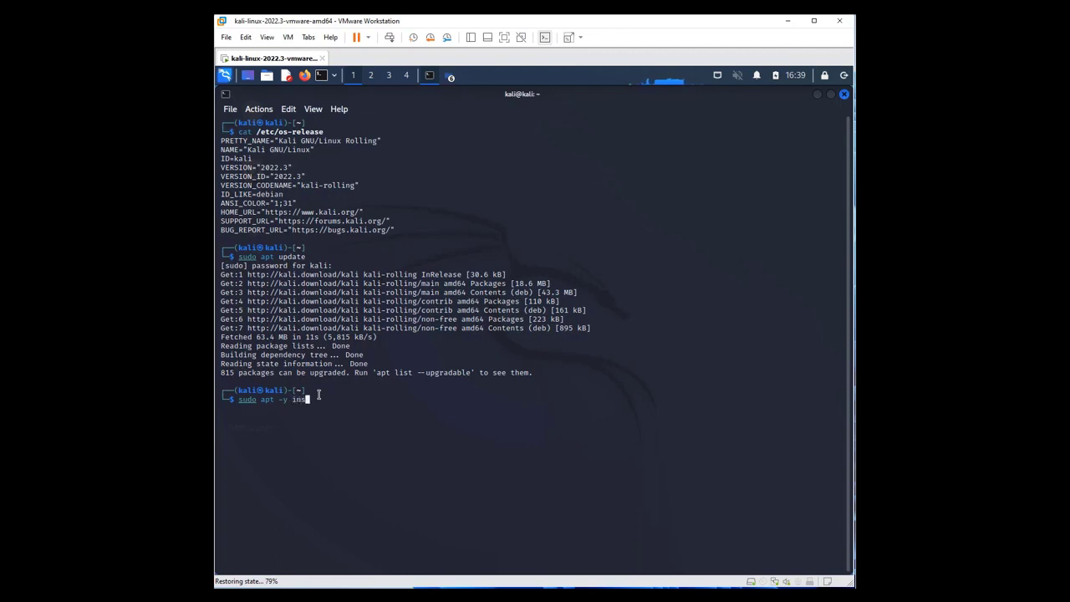
{"action": "type", "text": "tall surica"}
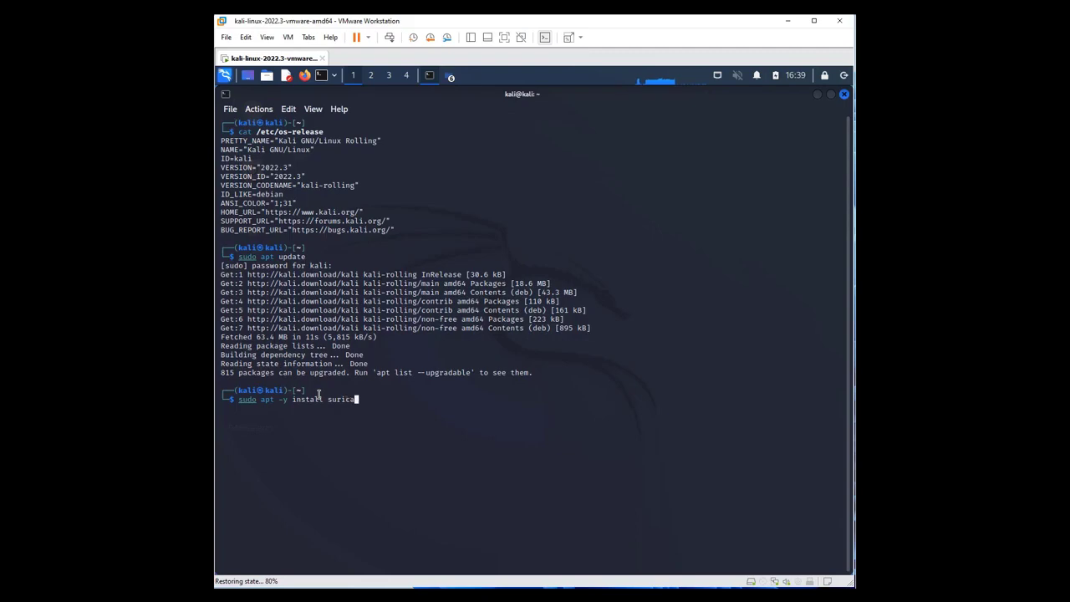
{"action": "key", "text": "Return"}
{"action": "type", "text": "man s"}
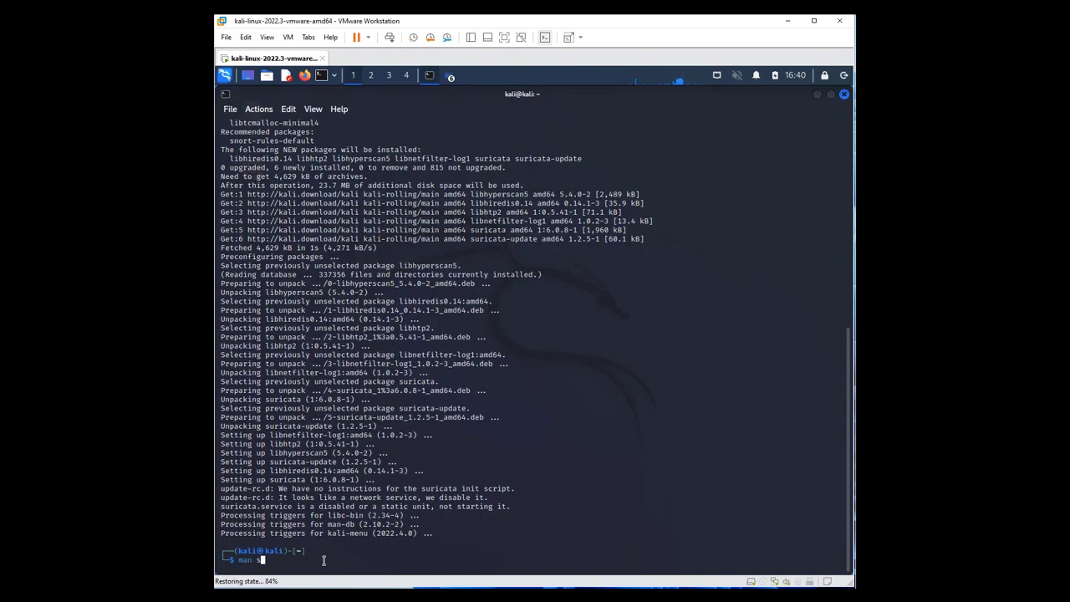
Run man suricata to view Suricata's manual page.
{"action": "type", "text": "uric"}
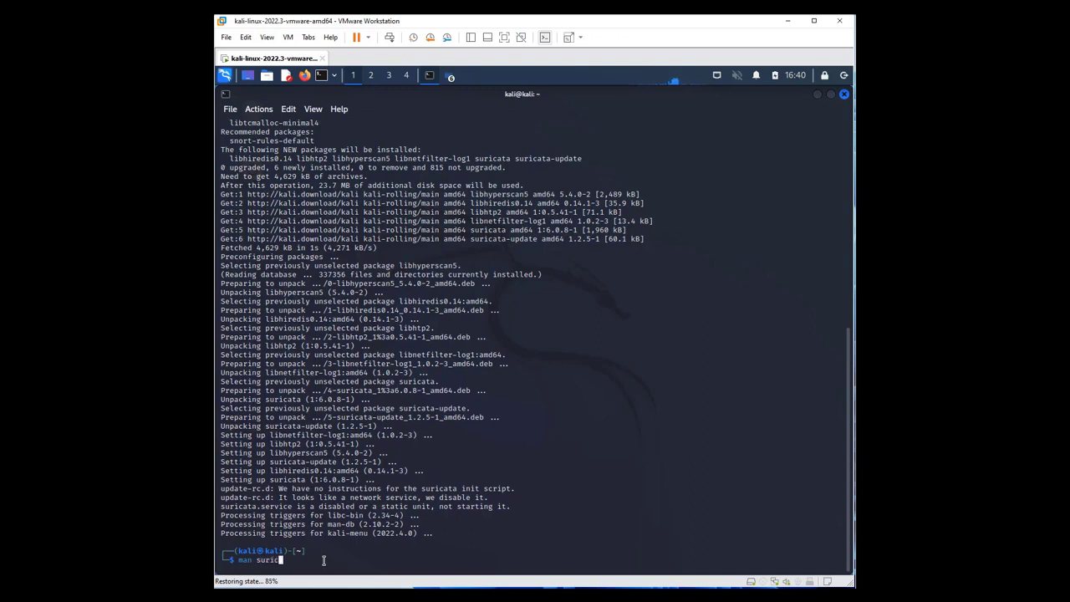
{"action": "type", "text": "ta"}
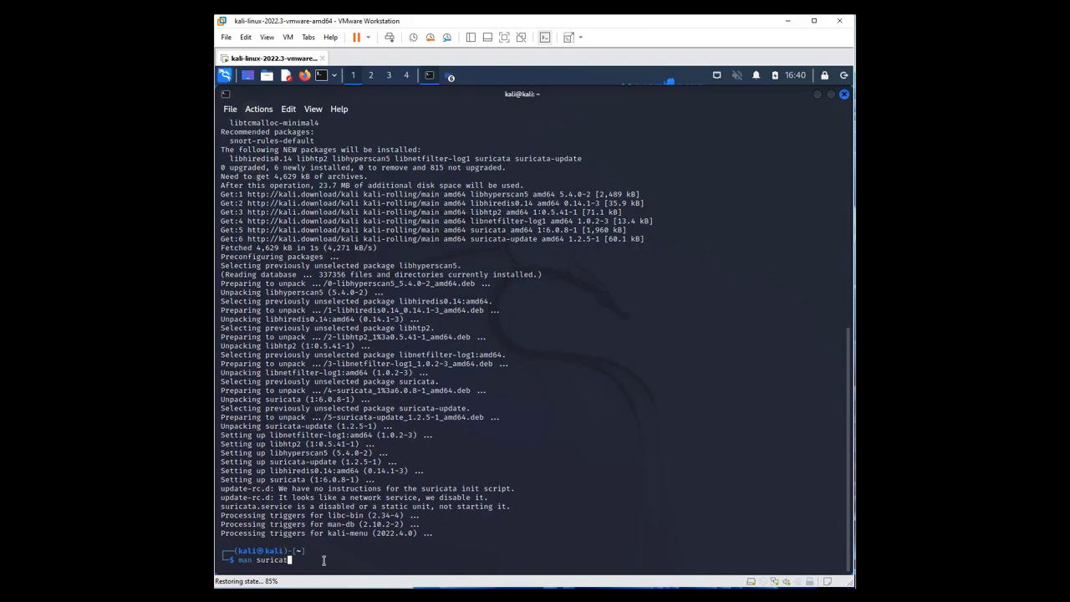
{"action": "key", "text": "Return"}
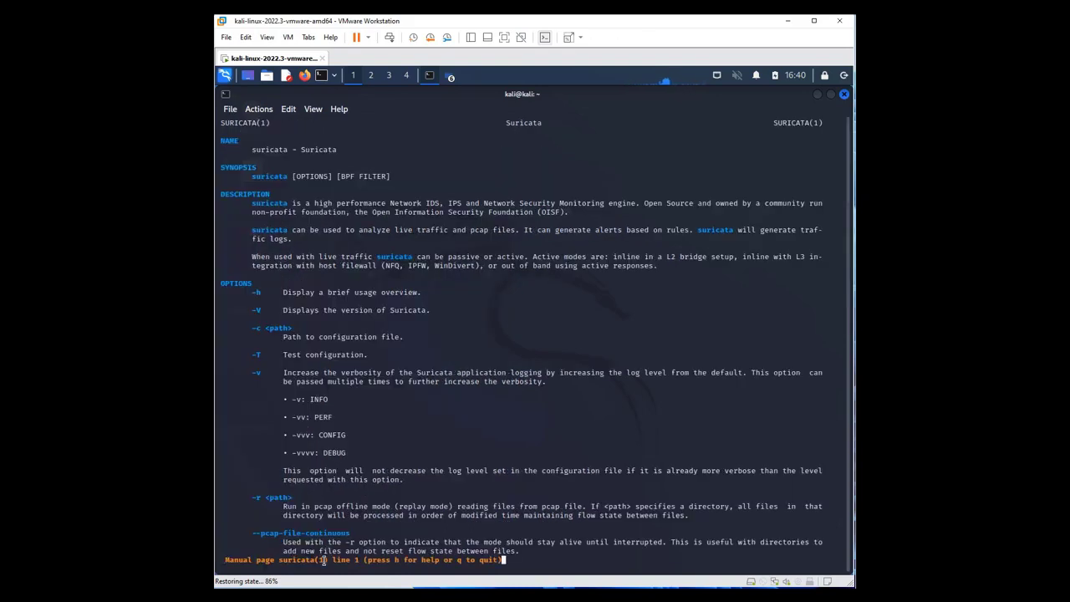